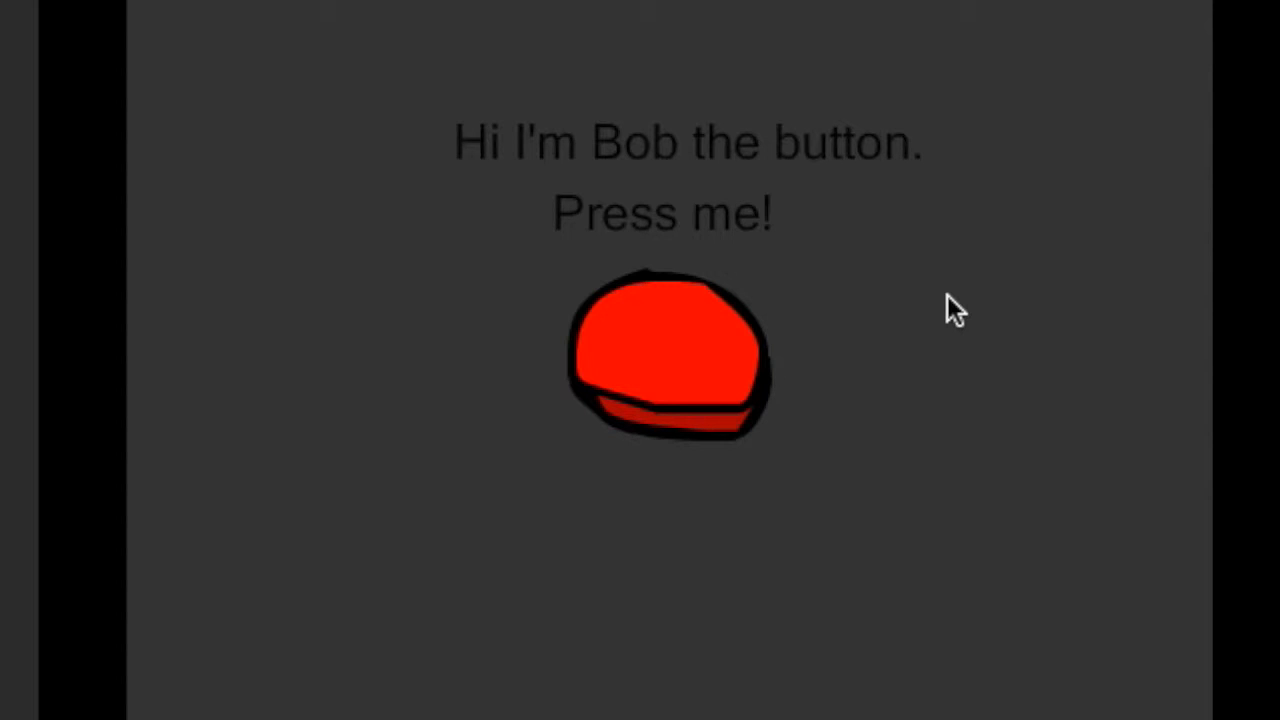
# Press Bob five times, passing the press count and the 'no life' remark.
pyautogui.click(700, 370)
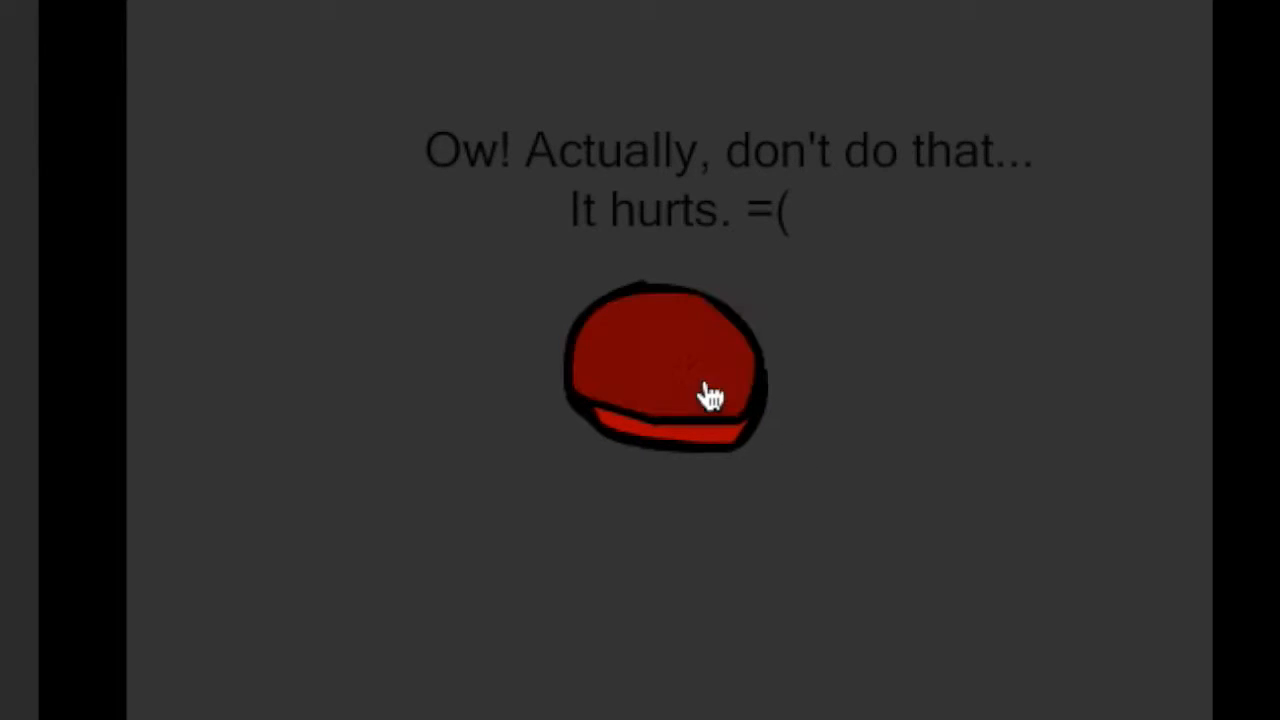
pyautogui.click(665, 370)
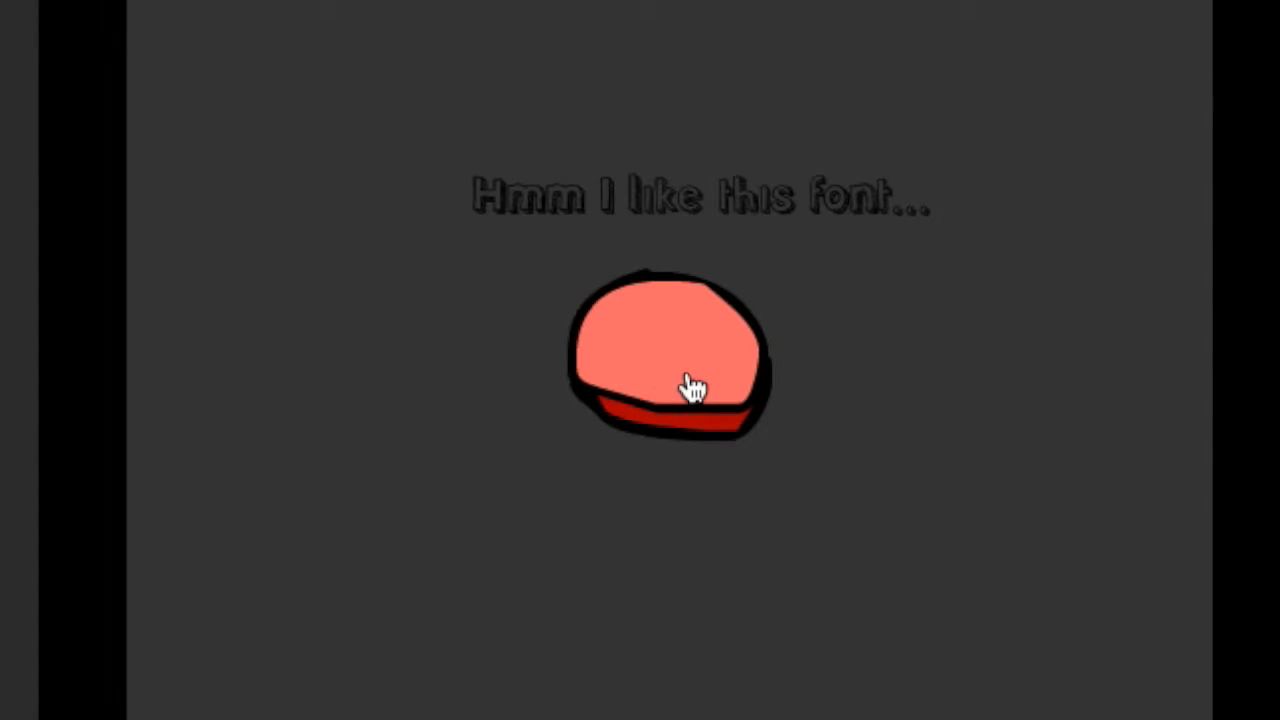
pyautogui.click(685, 388)
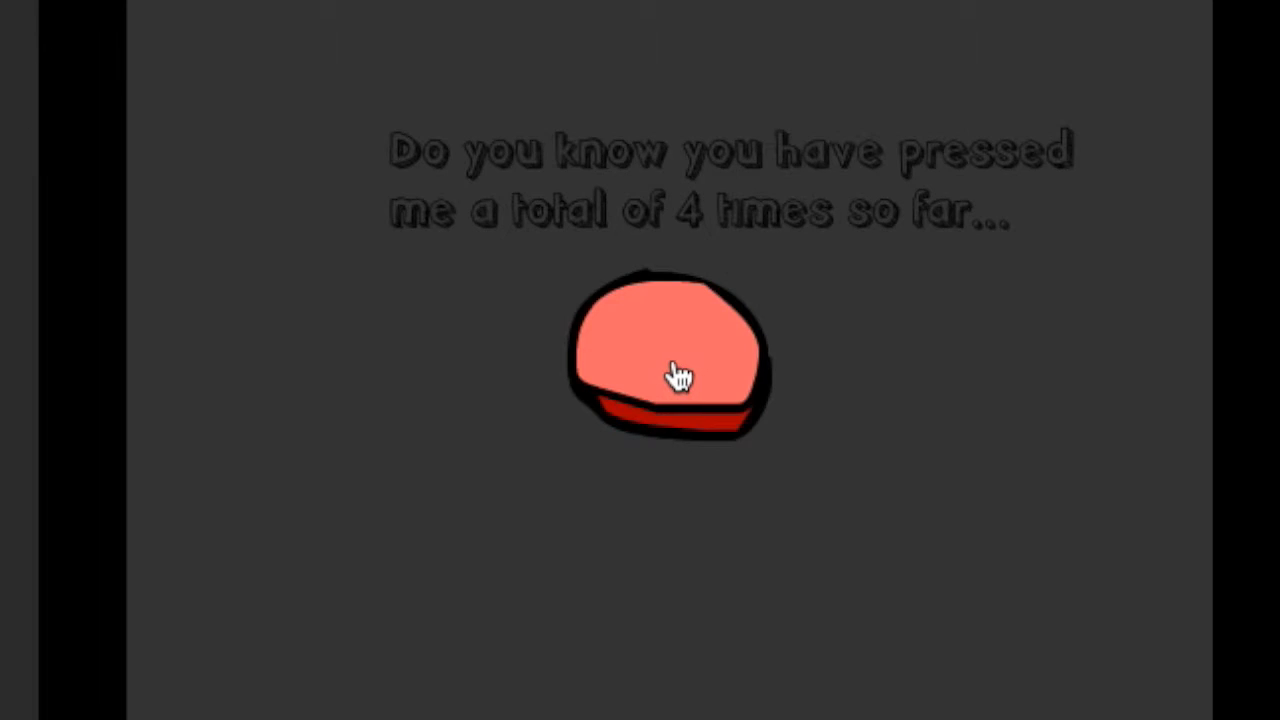
pyautogui.click(670, 360)
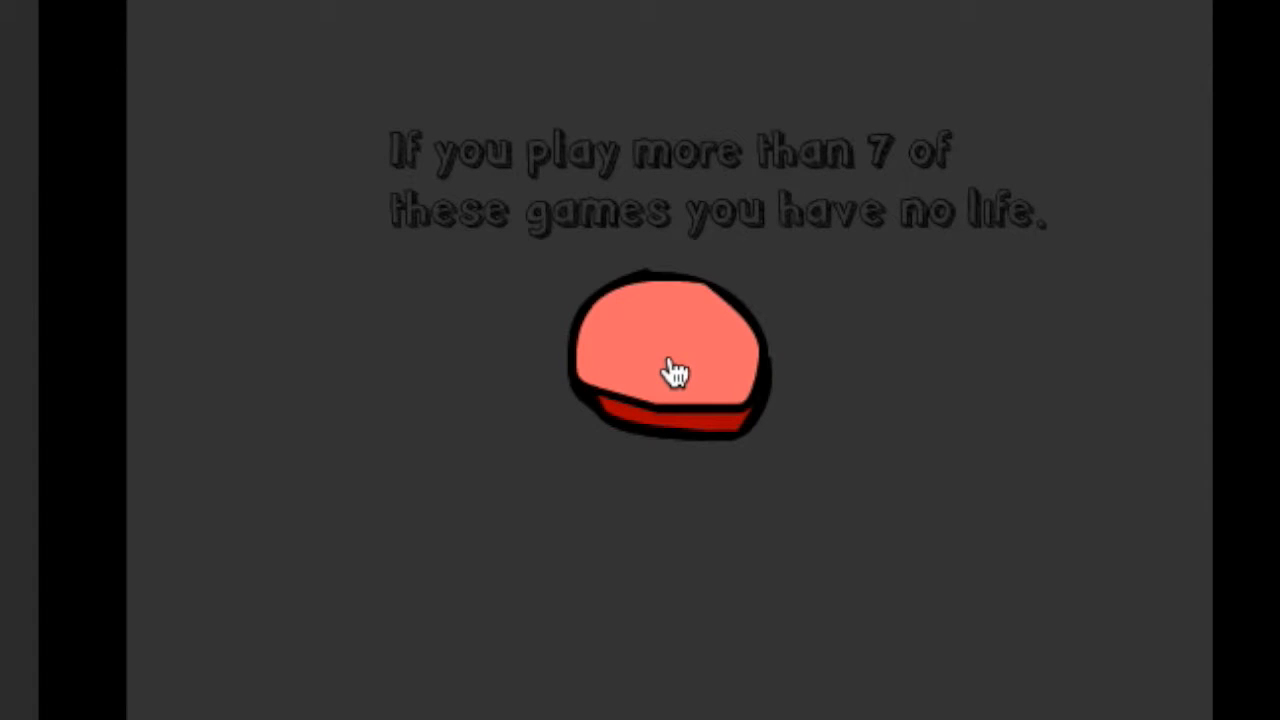
pyautogui.click(668, 365)
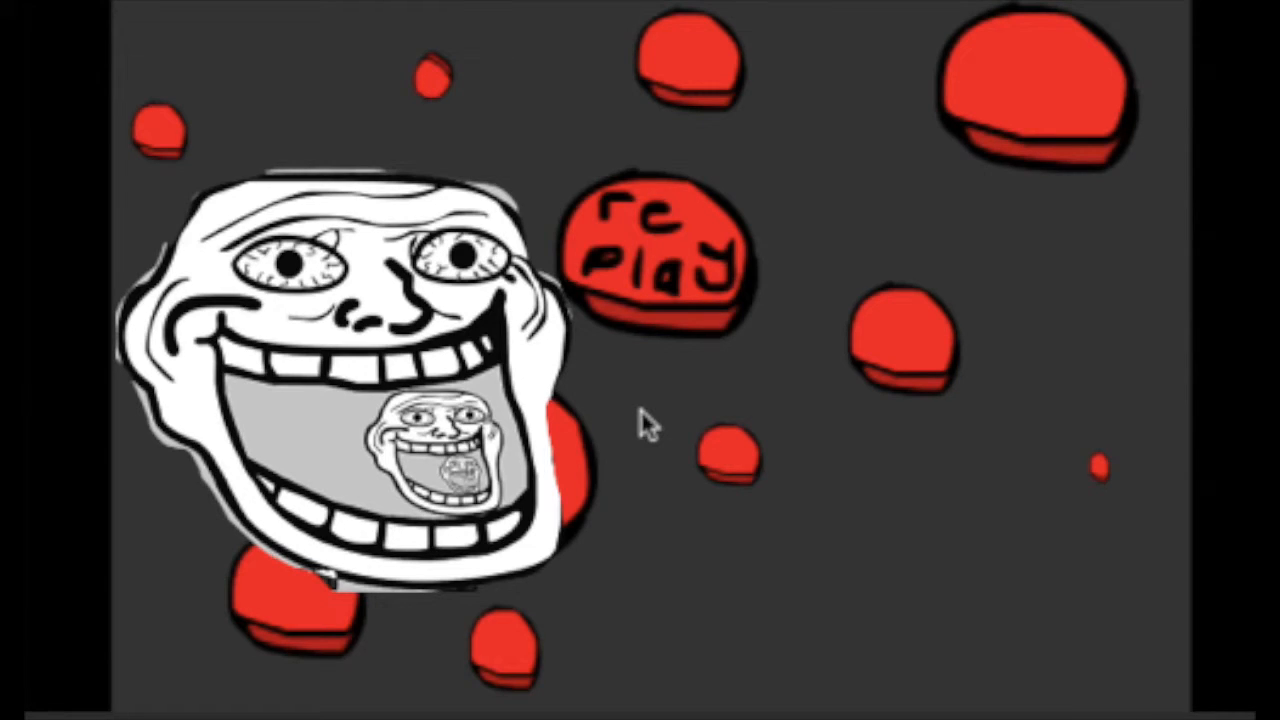
# Choose replay on the troll-face screen to start a new round.
pyautogui.click(655, 255)
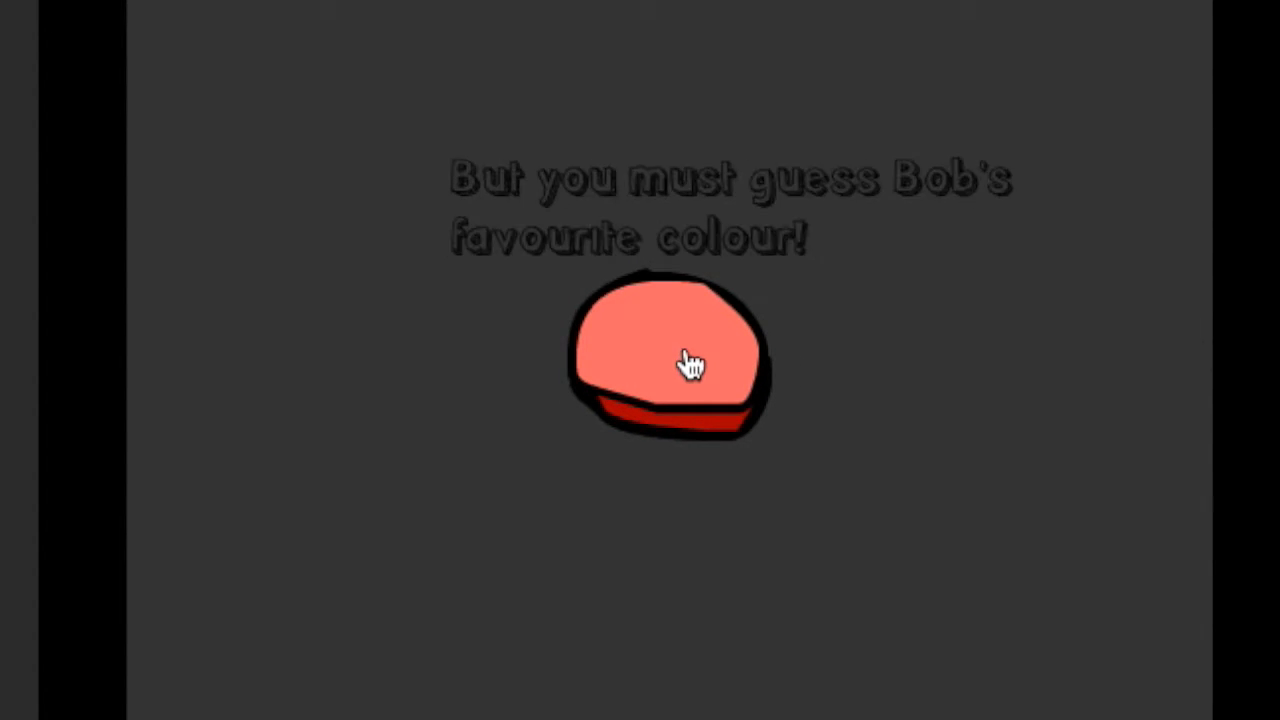
# Press Bob past the nextFrame() hint and on to the favourite-colour guess.
pyautogui.click(670, 360)
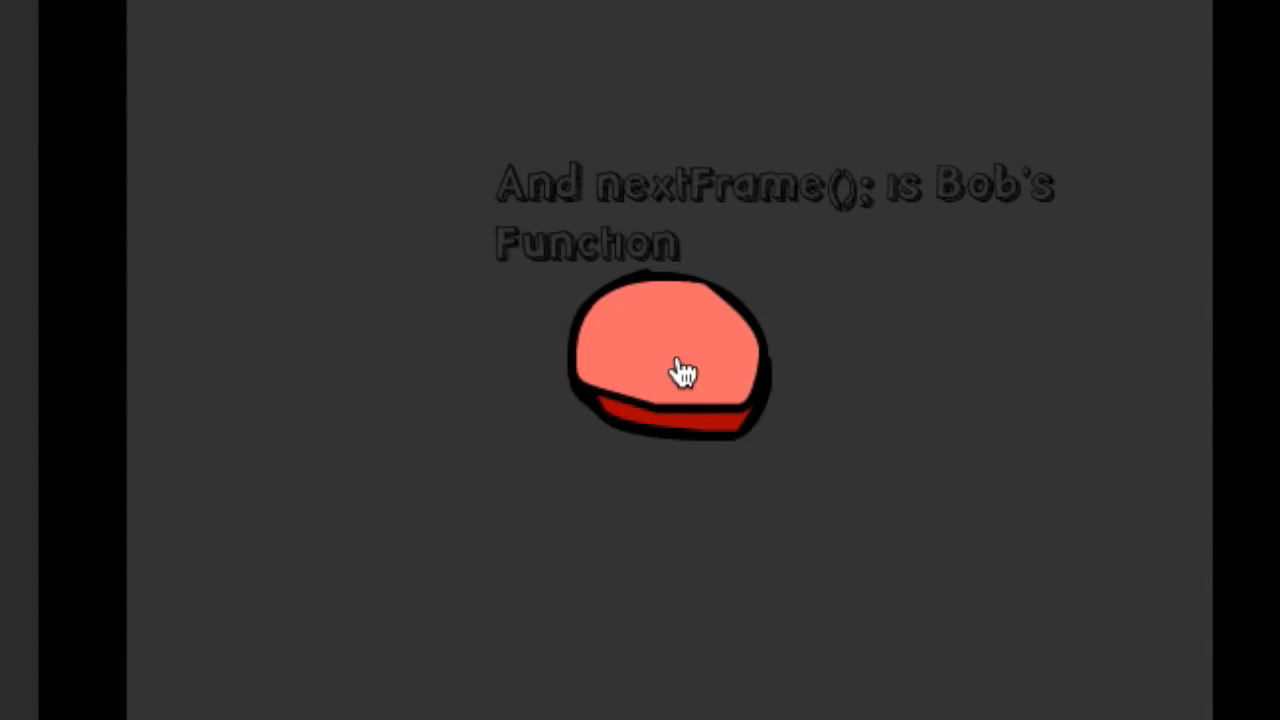
pyautogui.click(665, 360)
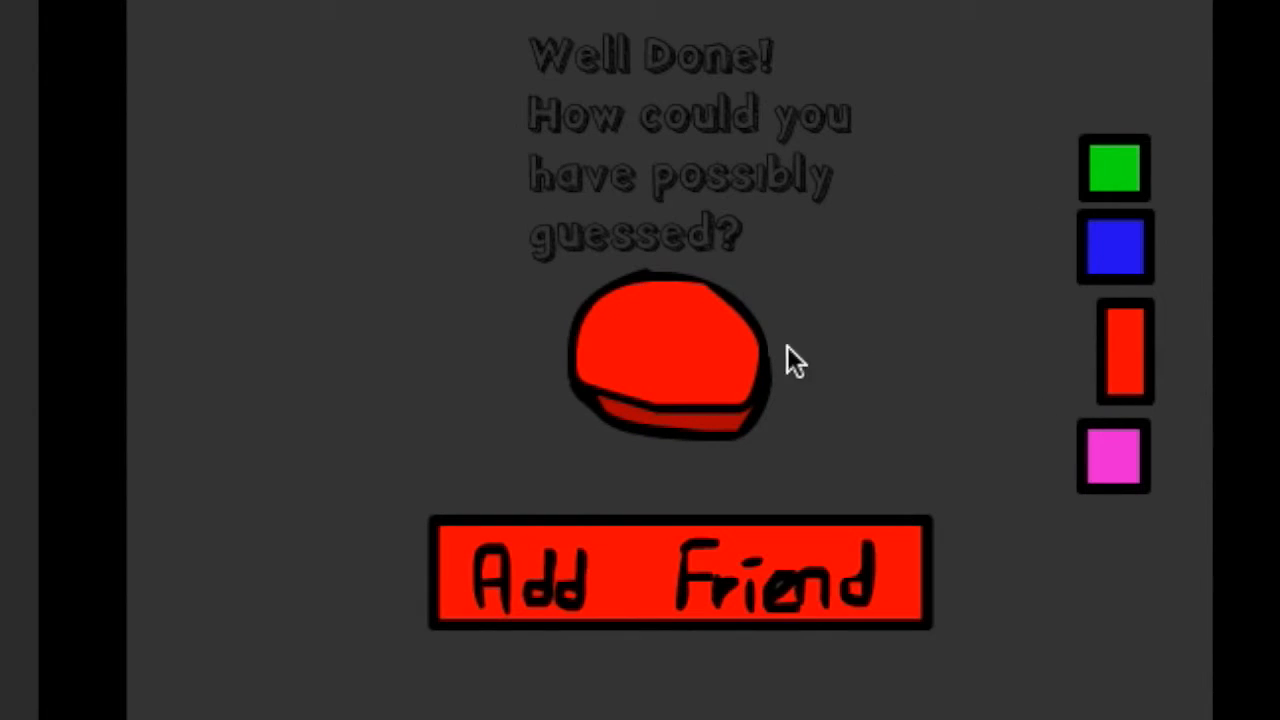
pyautogui.moveTo(850, 280)
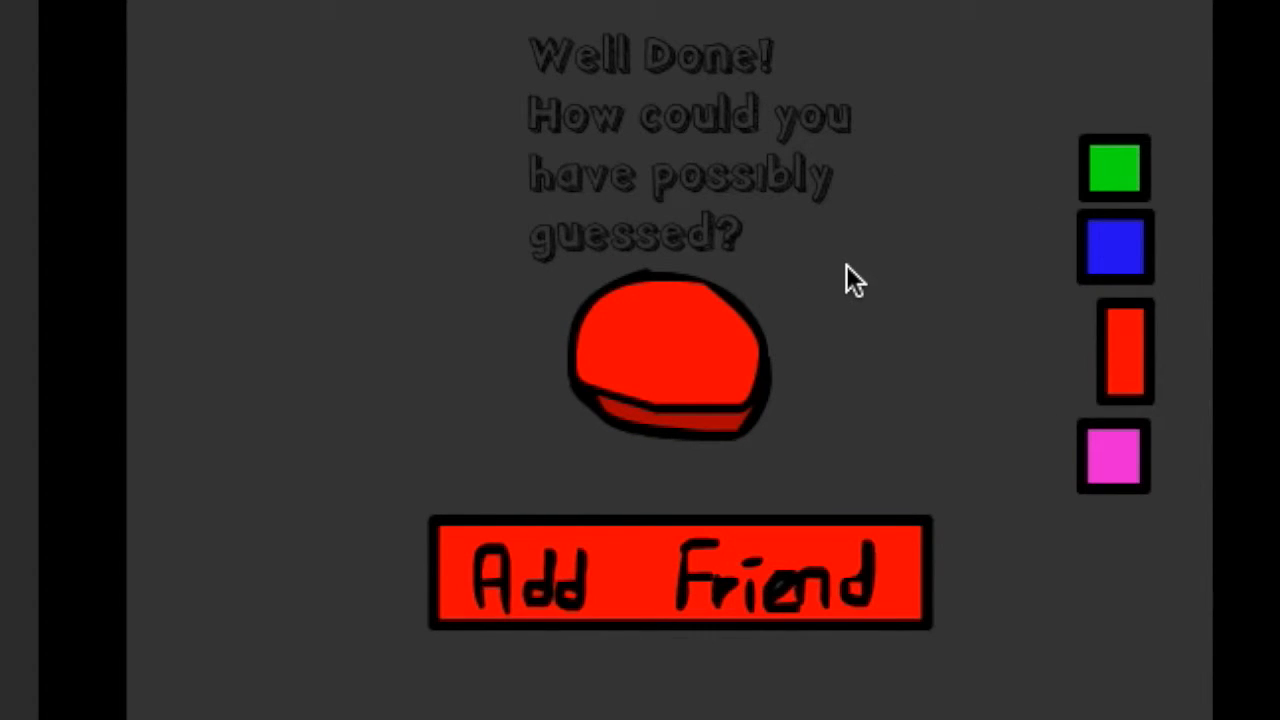
pyautogui.moveTo(933, 287)
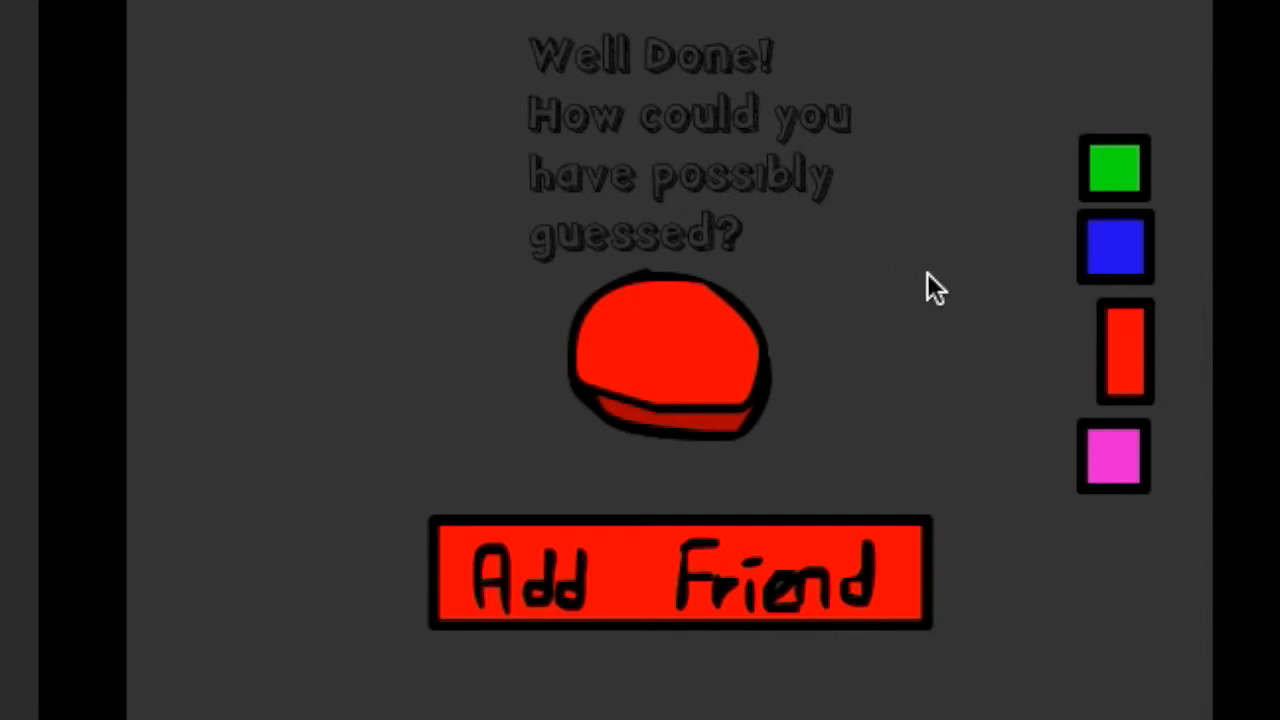
# Press the red button on the 'Well Done!' screen to reach 'Change Bob! or move on.'.
pyautogui.click(680, 571)
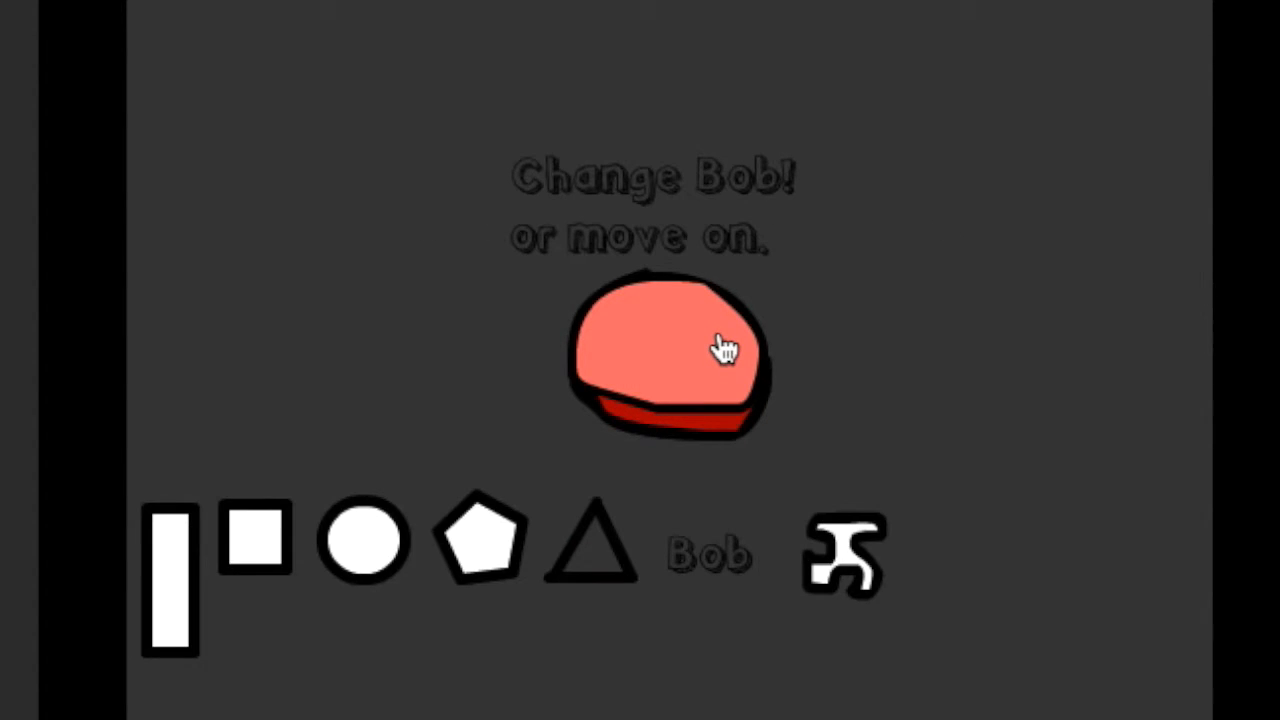
# Reshape Bob into a circle, then into the squiggly logo shape.
pyautogui.click(670, 355)
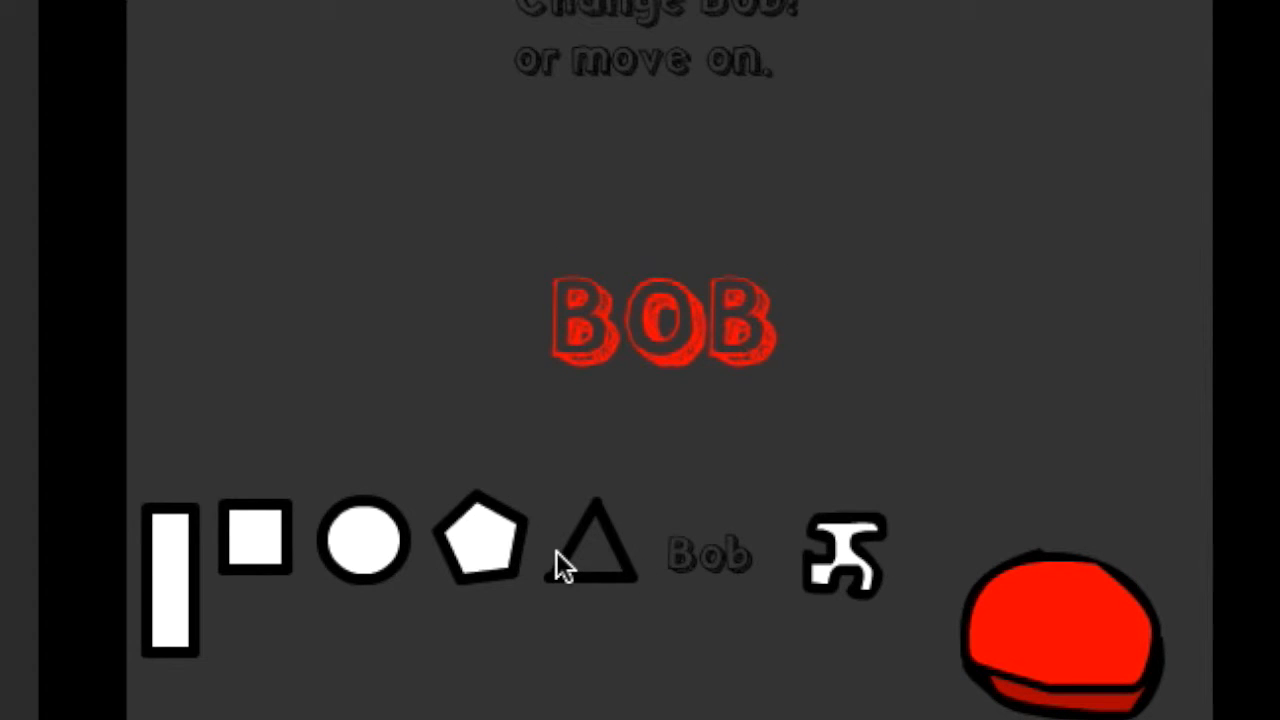
pyautogui.click(362, 540)
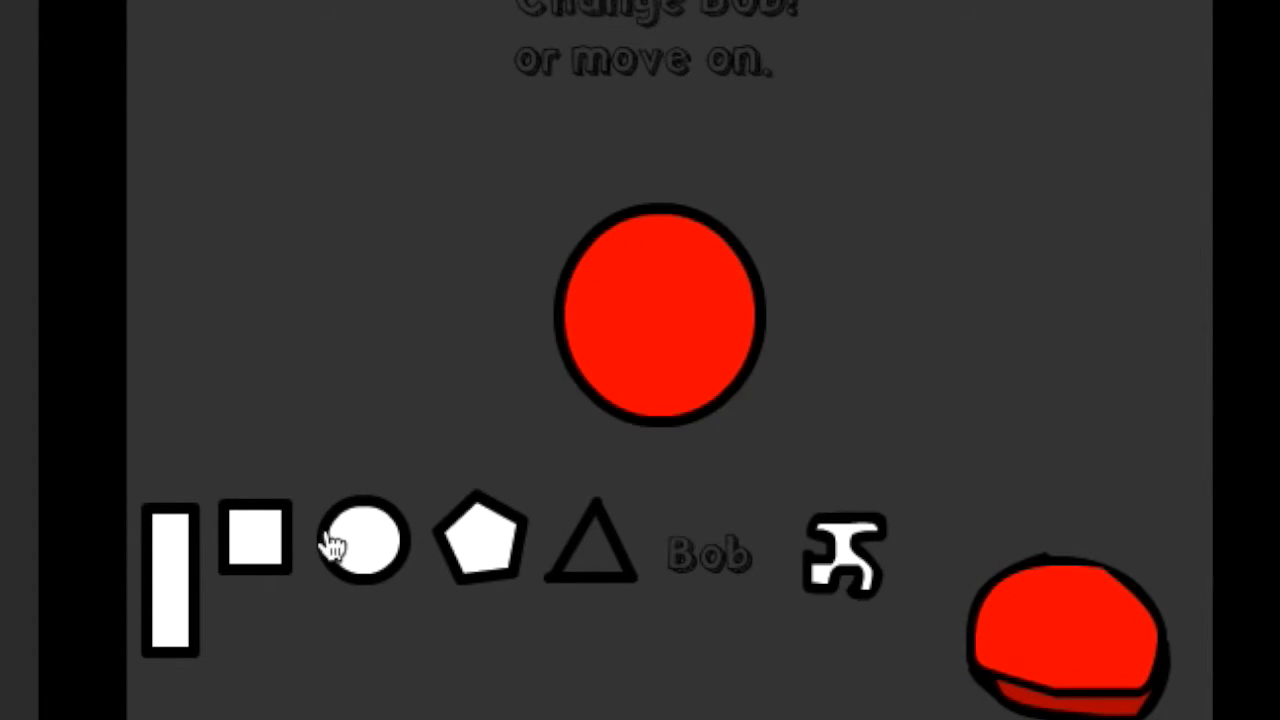
pyautogui.click(843, 555)
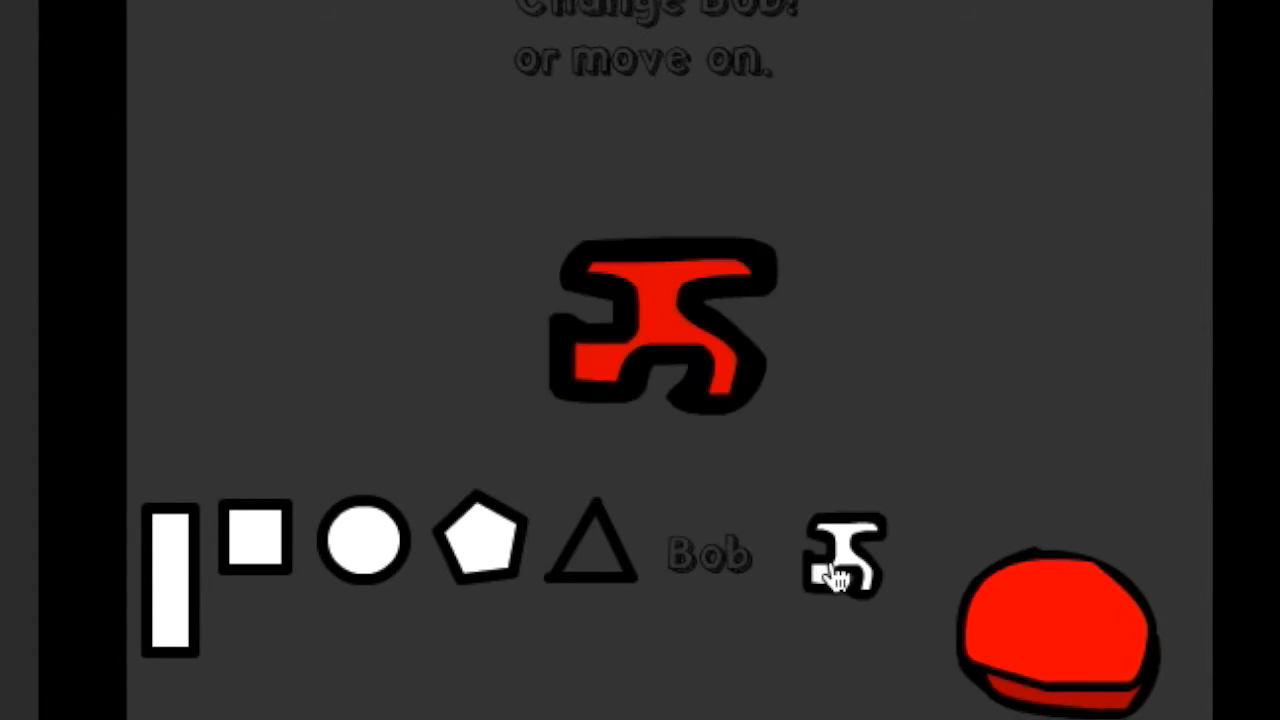
pyautogui.click(840, 555)
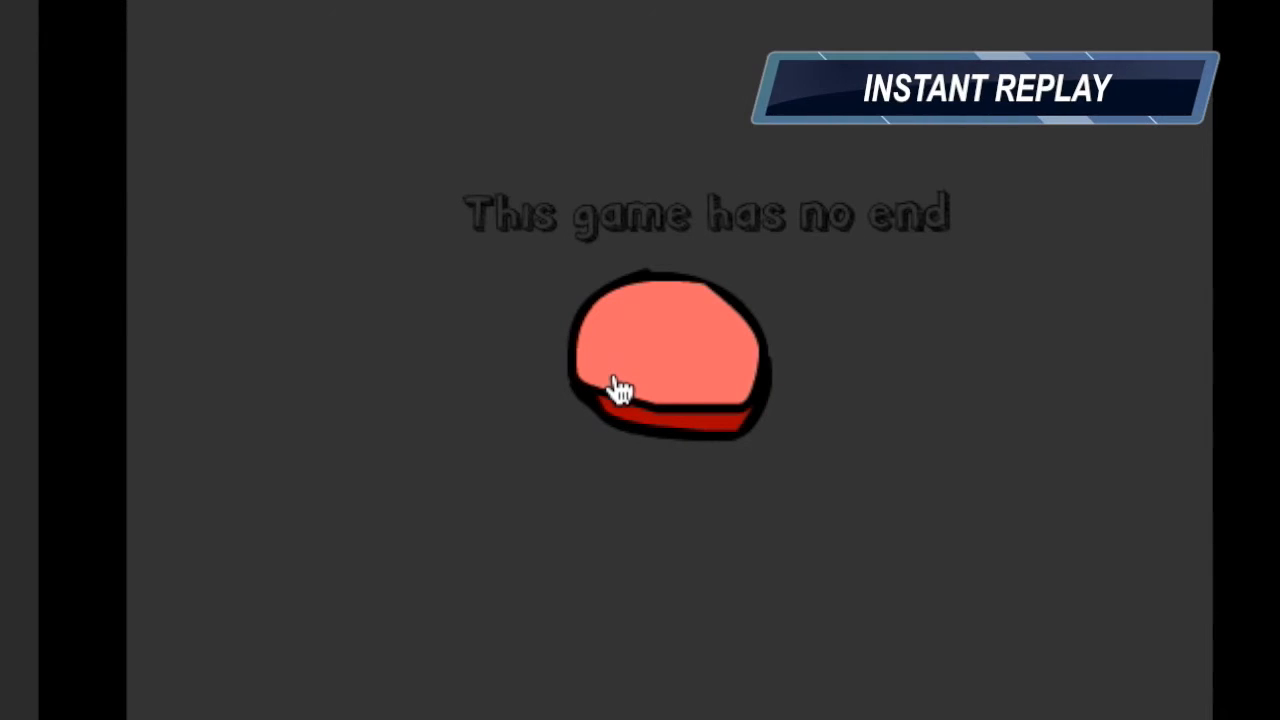
pyautogui.moveTo(618, 395)
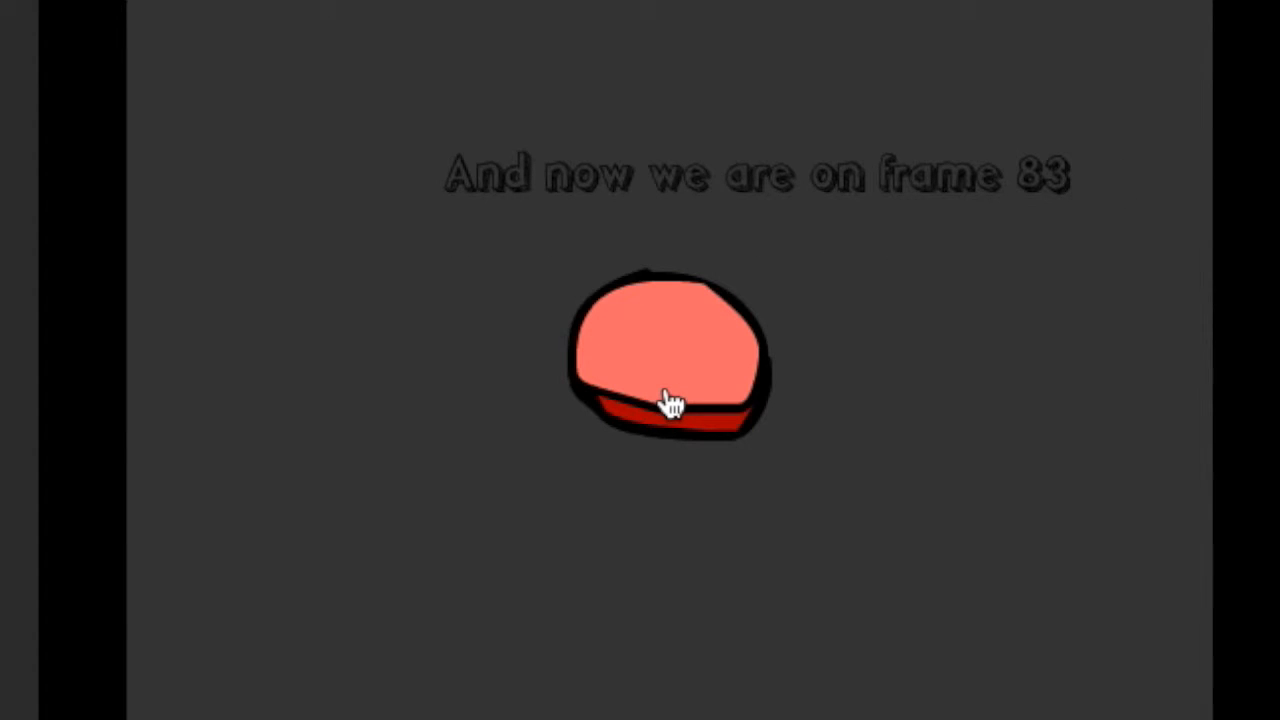
pyautogui.moveTo(708, 400)
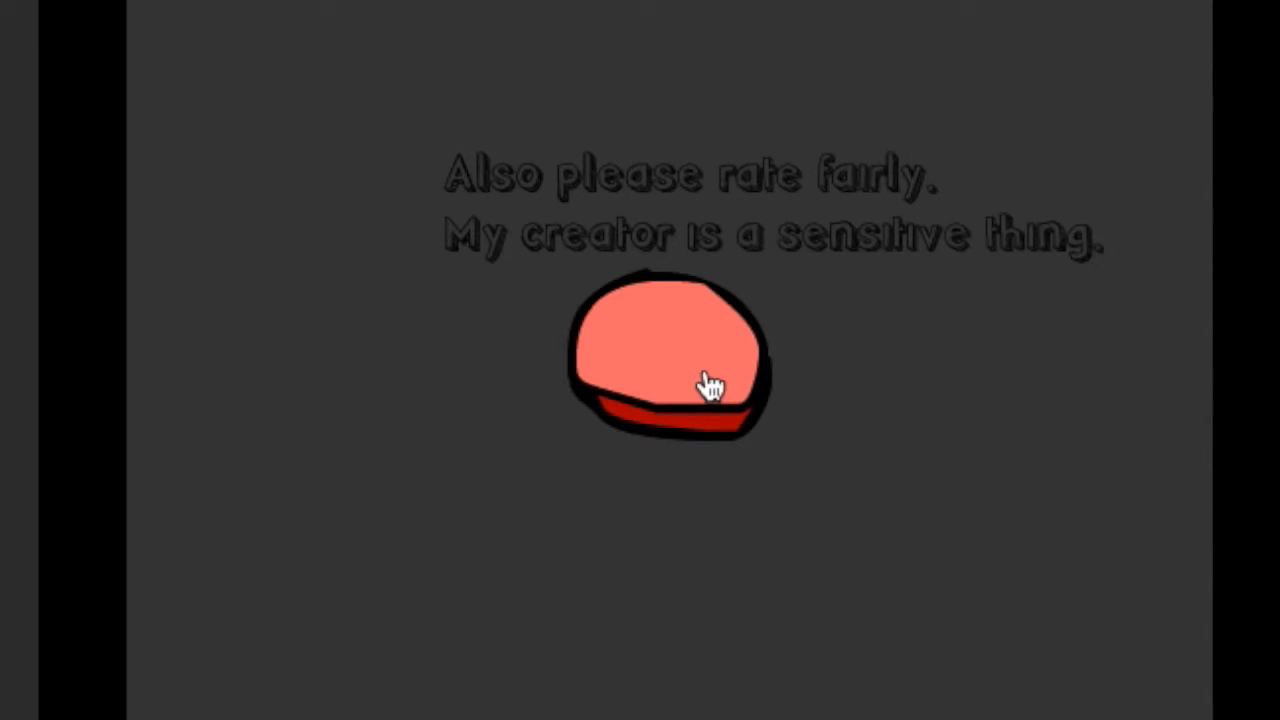
# Press Bob to advance from 'frame 83' to the rate-fairly plea.
pyautogui.click(710, 385)
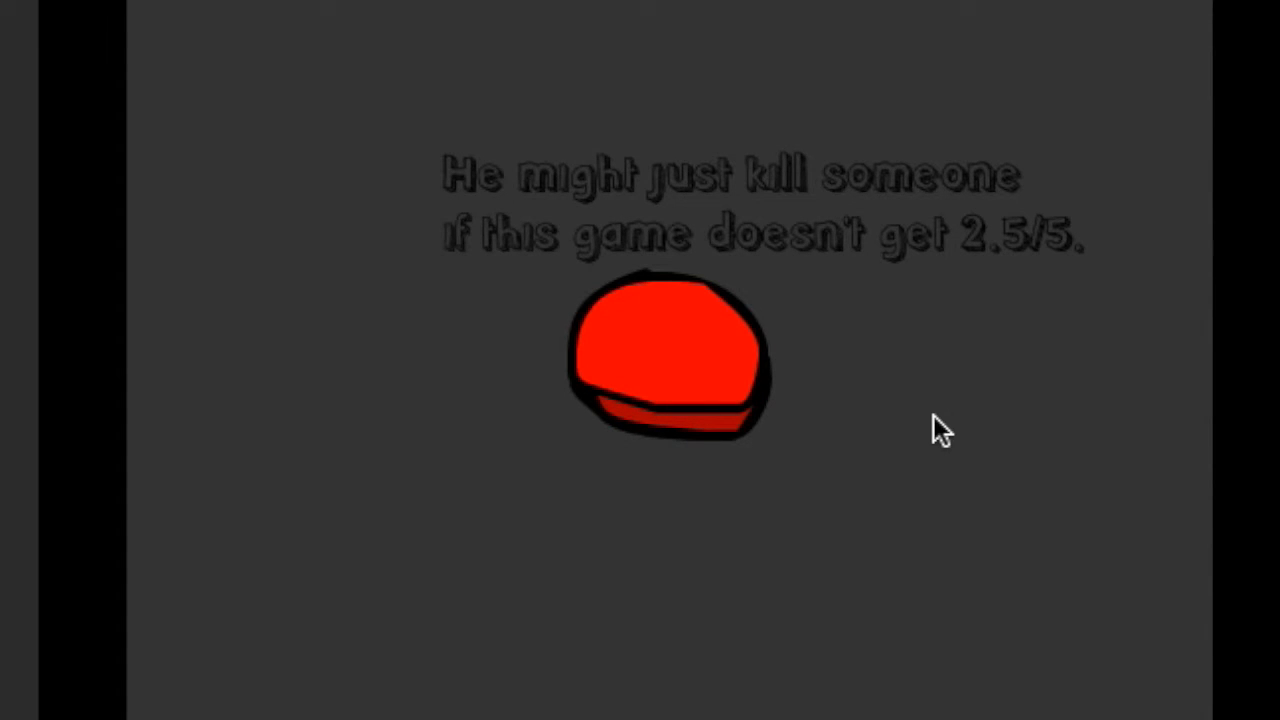